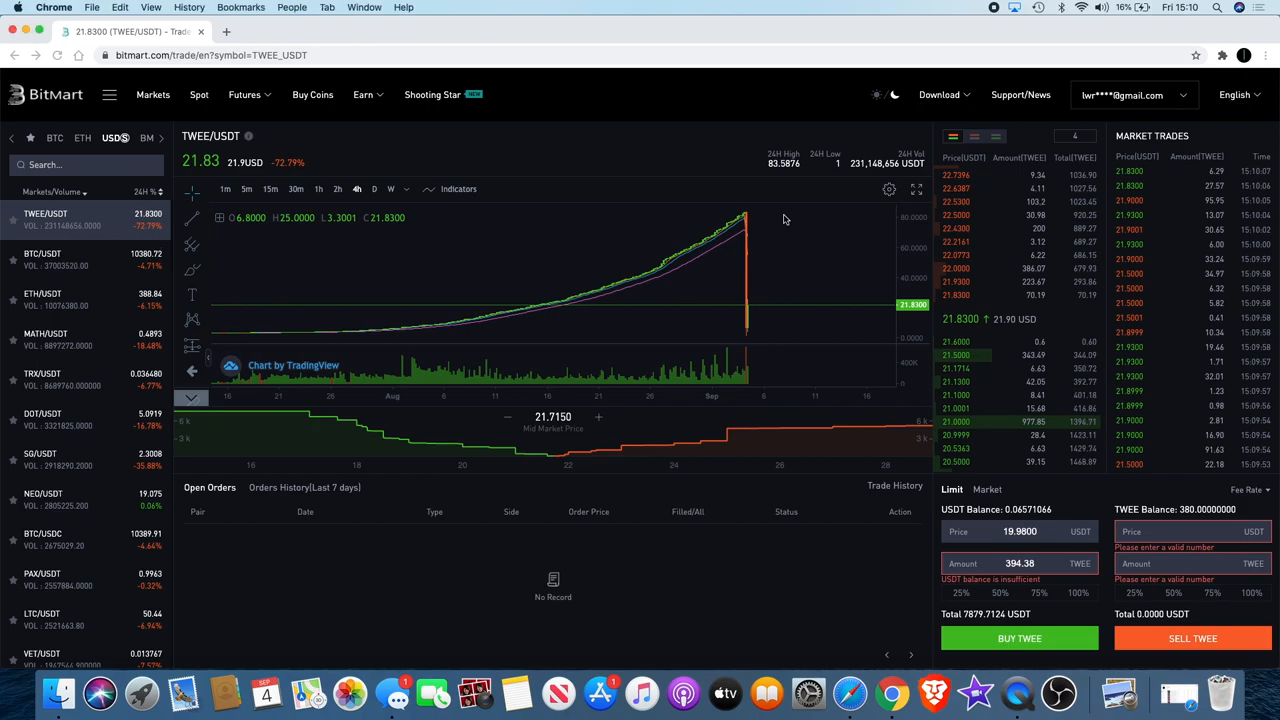
mouse_move(773, 342)
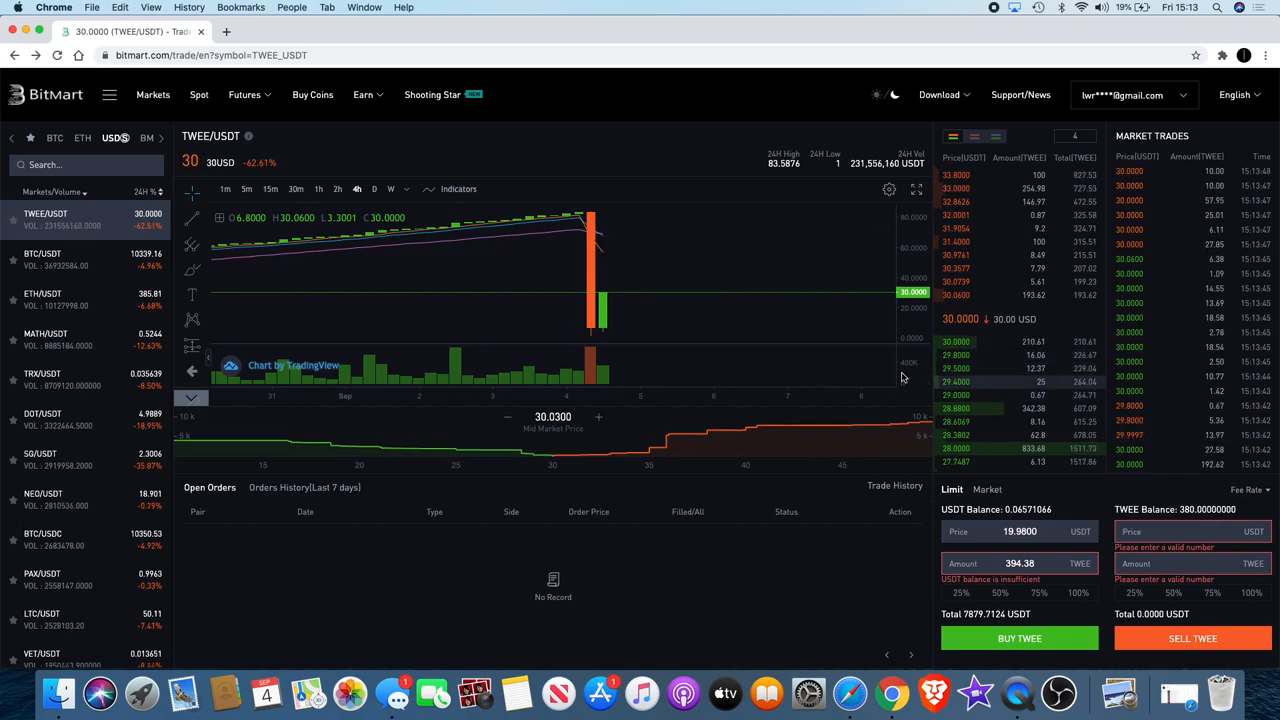
mouse_move(662, 244)
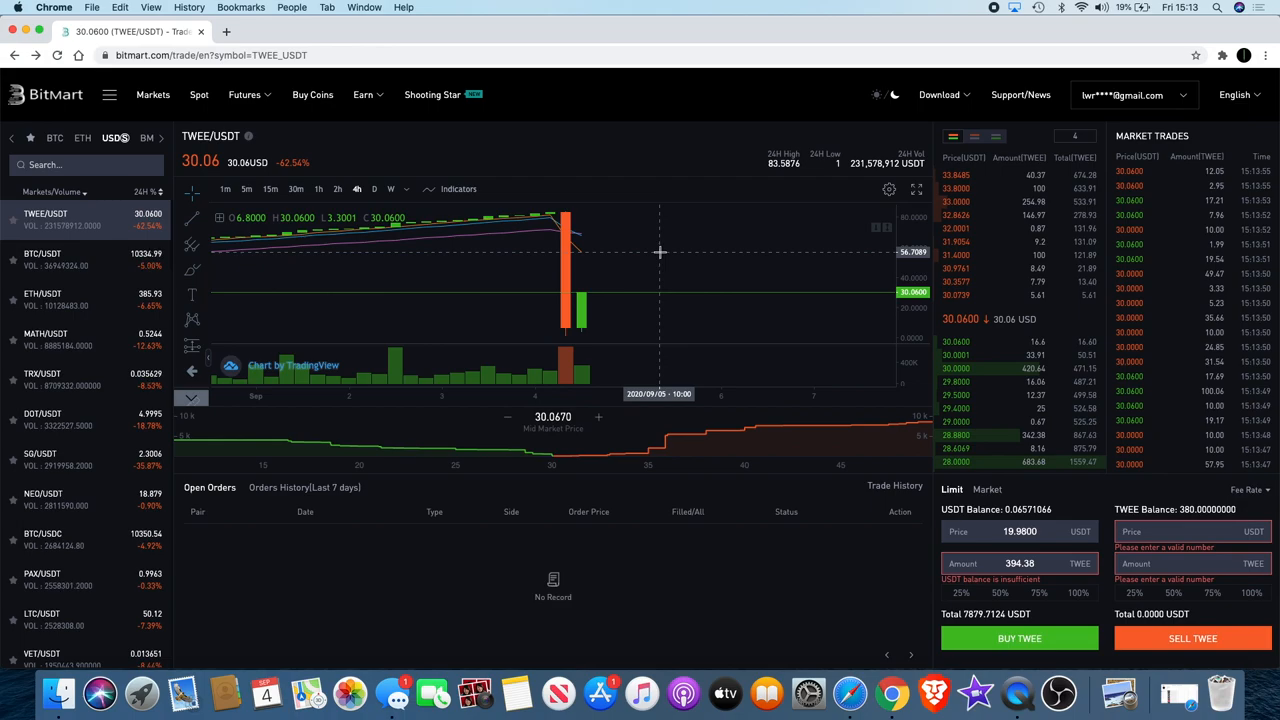
Switch the TWEE/USDT chart to the 5-minute candle interval
click(246, 189)
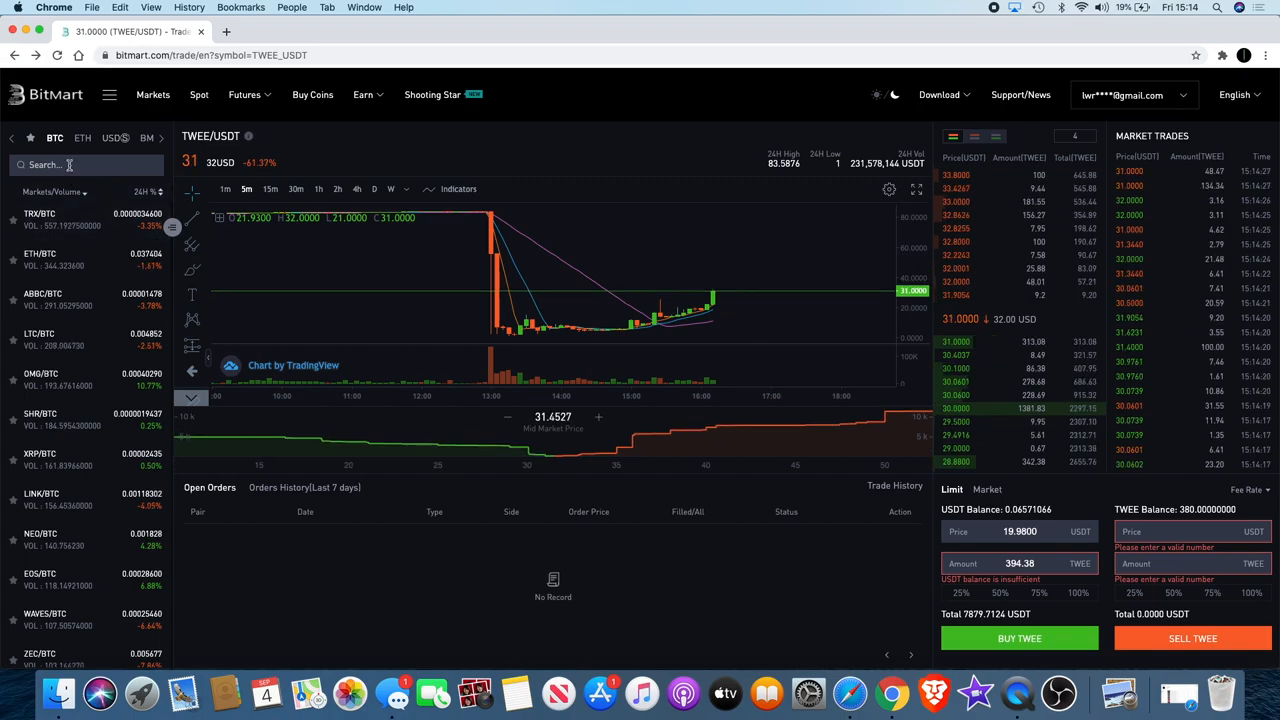
Search the markets list for 'srk' to bring up the SRK/BTC pair
text(srk)
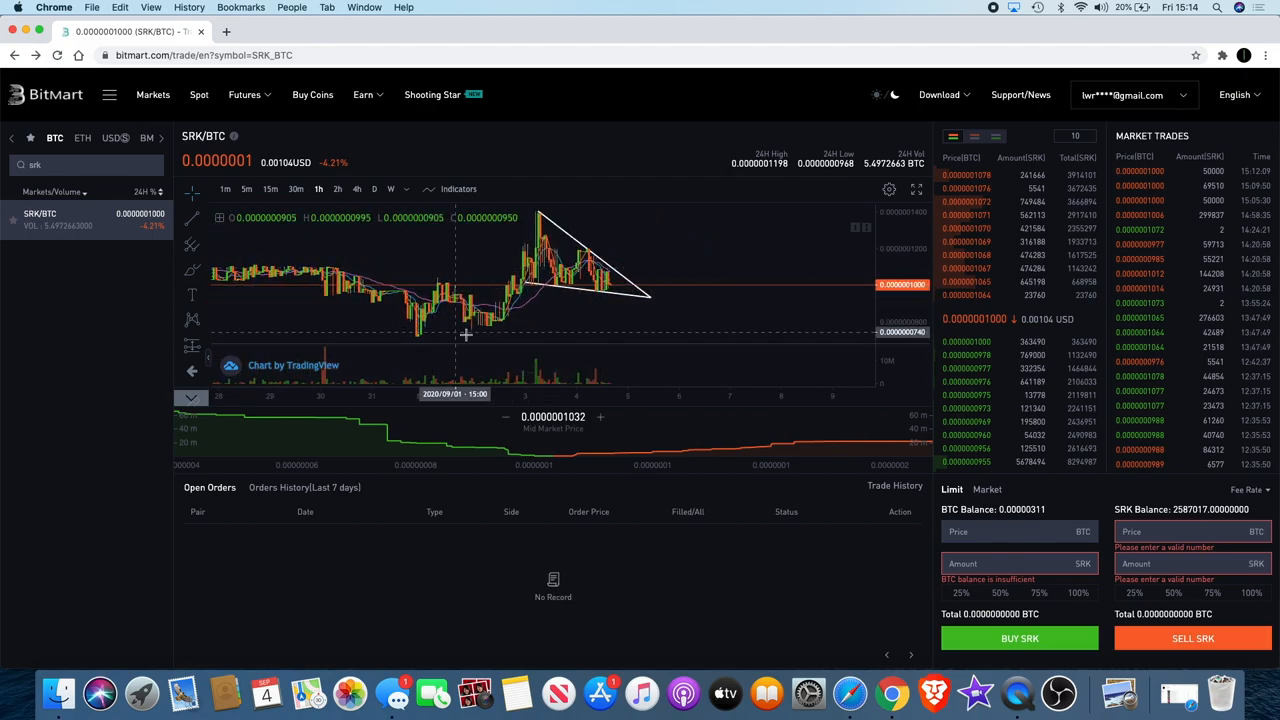
mouse_move(548, 218)
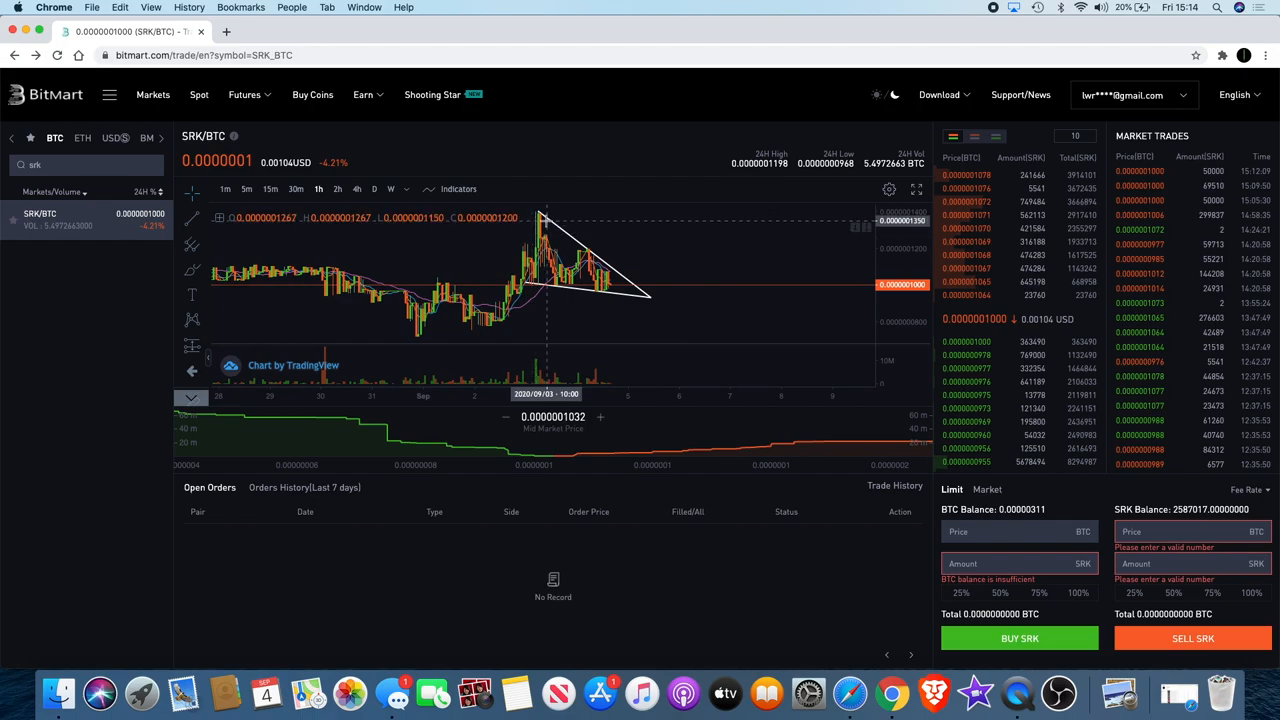
mouse_move(547, 260)
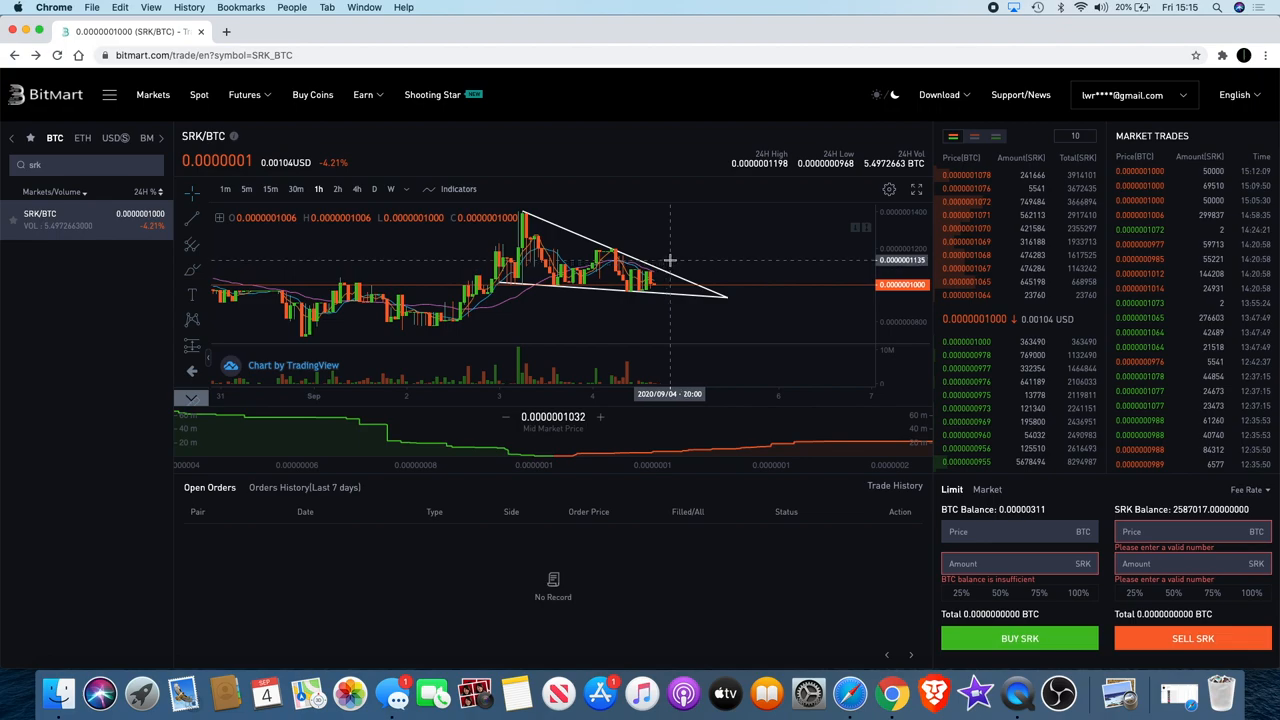
mouse_move(683, 288)
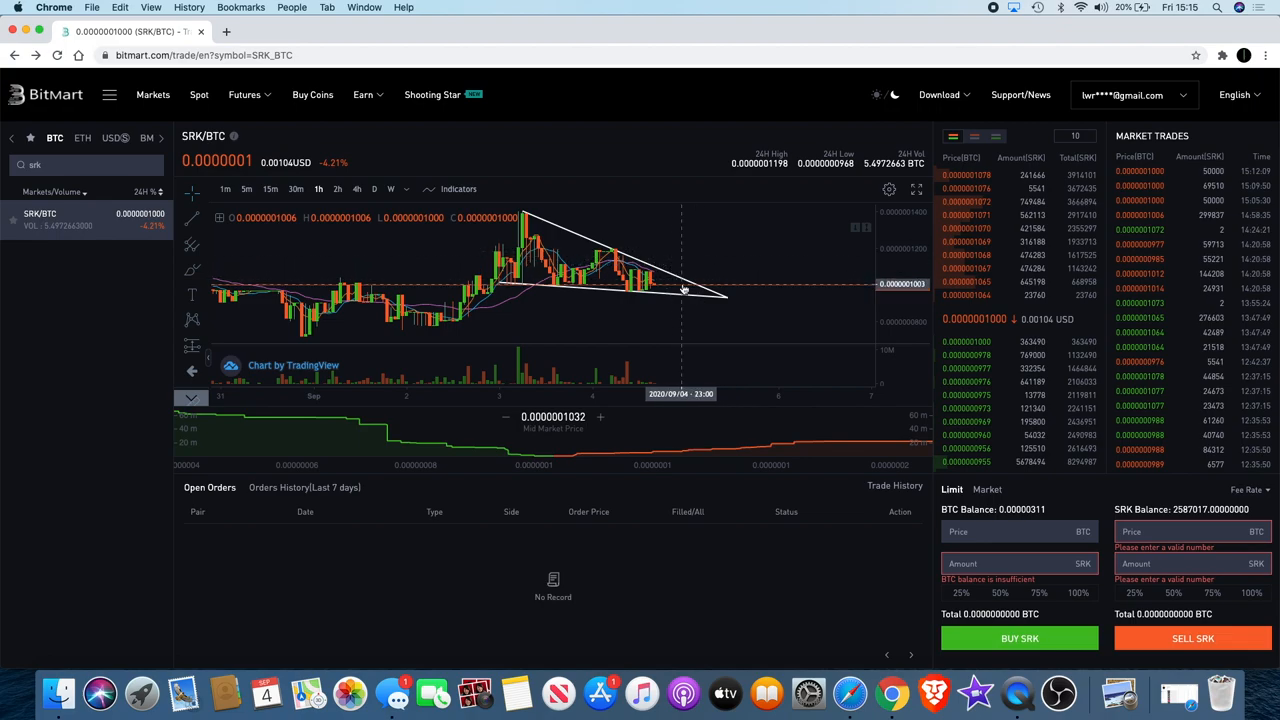
mouse_move(675, 290)
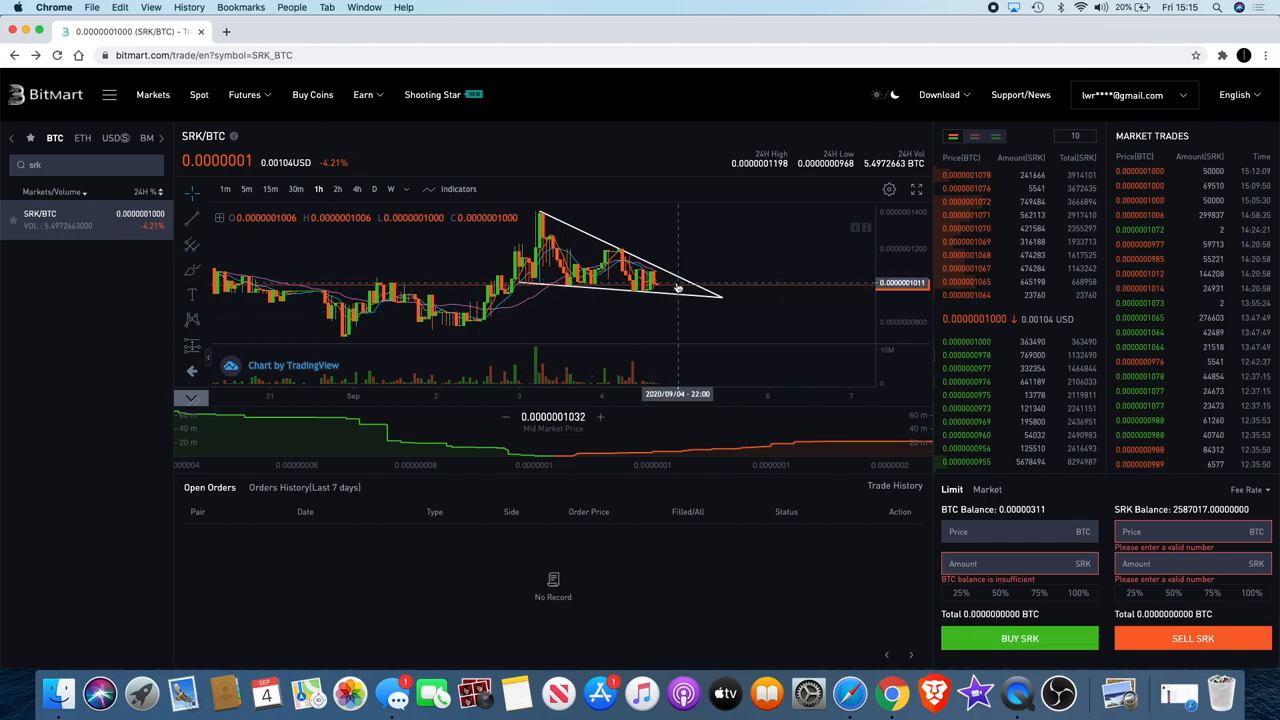
mouse_move(685, 221)
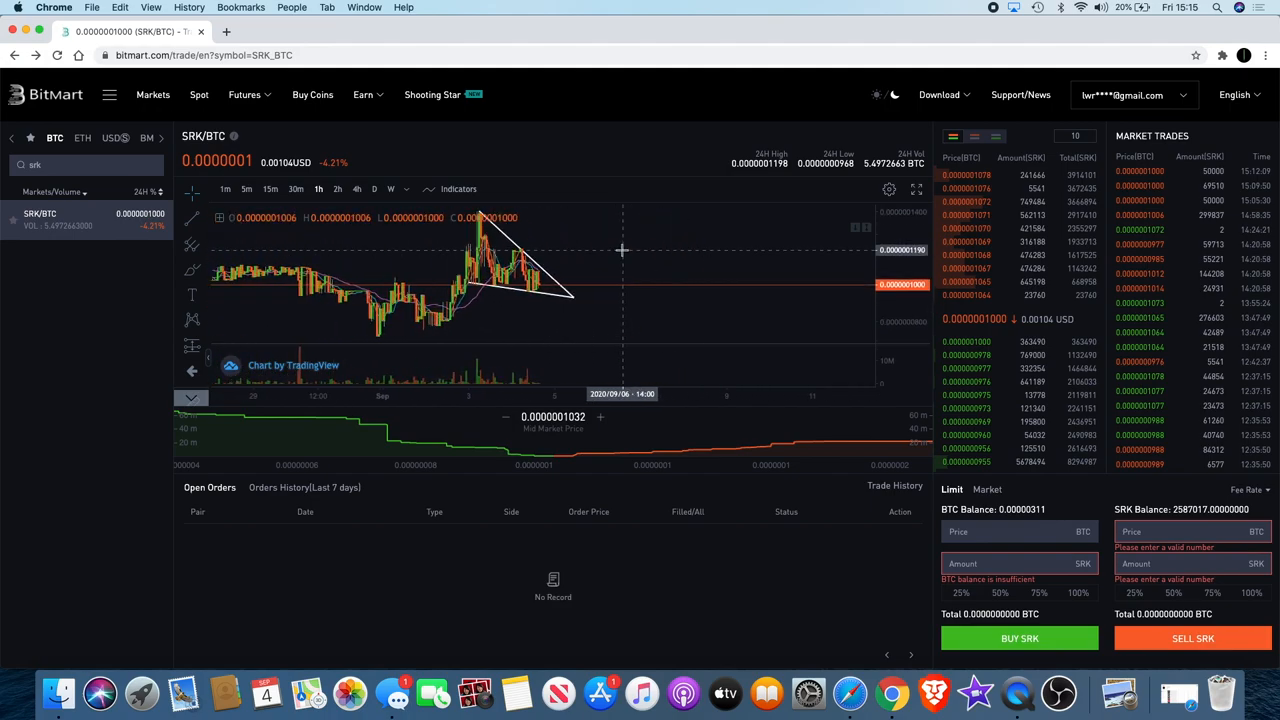
mouse_move(621, 248)
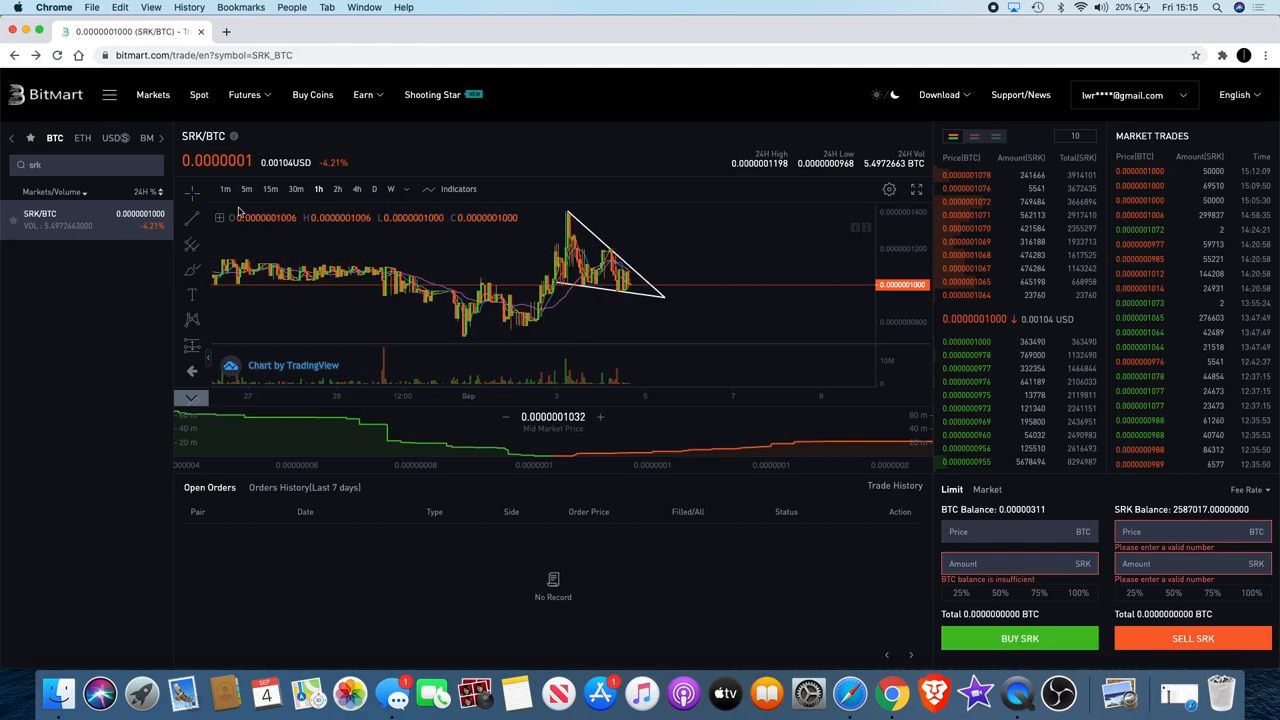
mouse_move(595, 245)
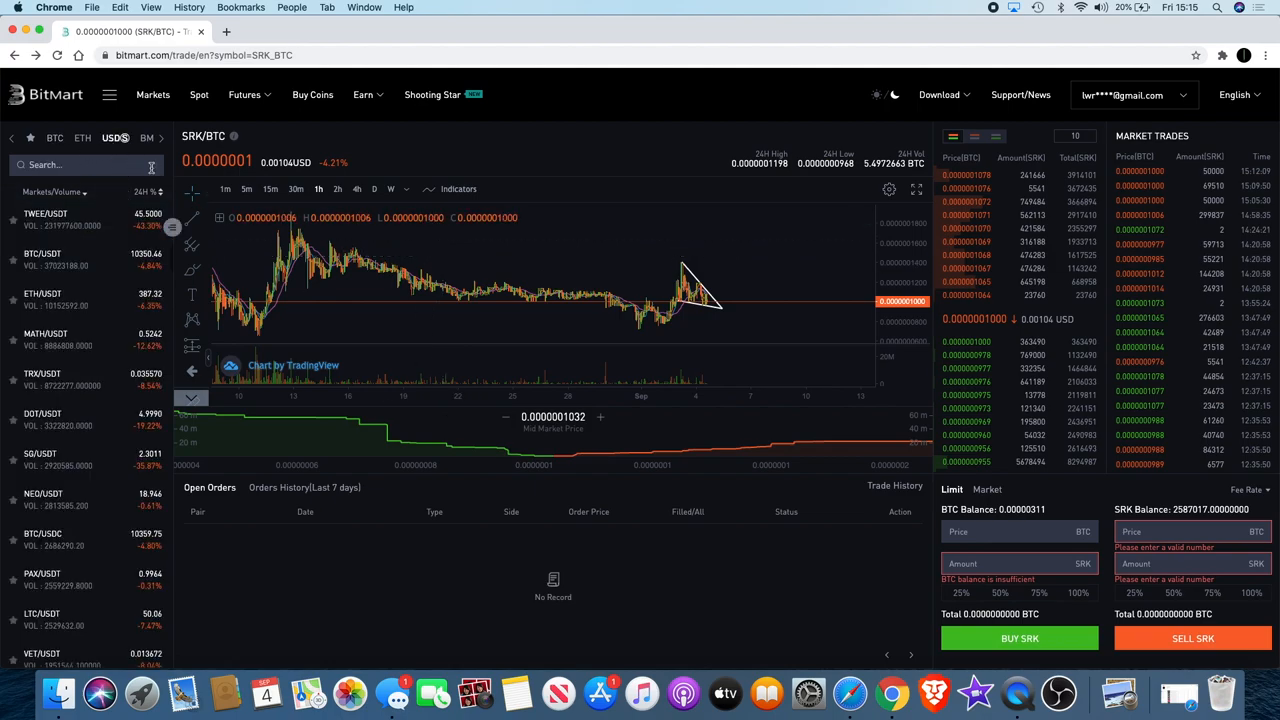
Sell all 380 TWEE at a limit price of 46 USDT on the TWEE/USDT market
click(45, 218)
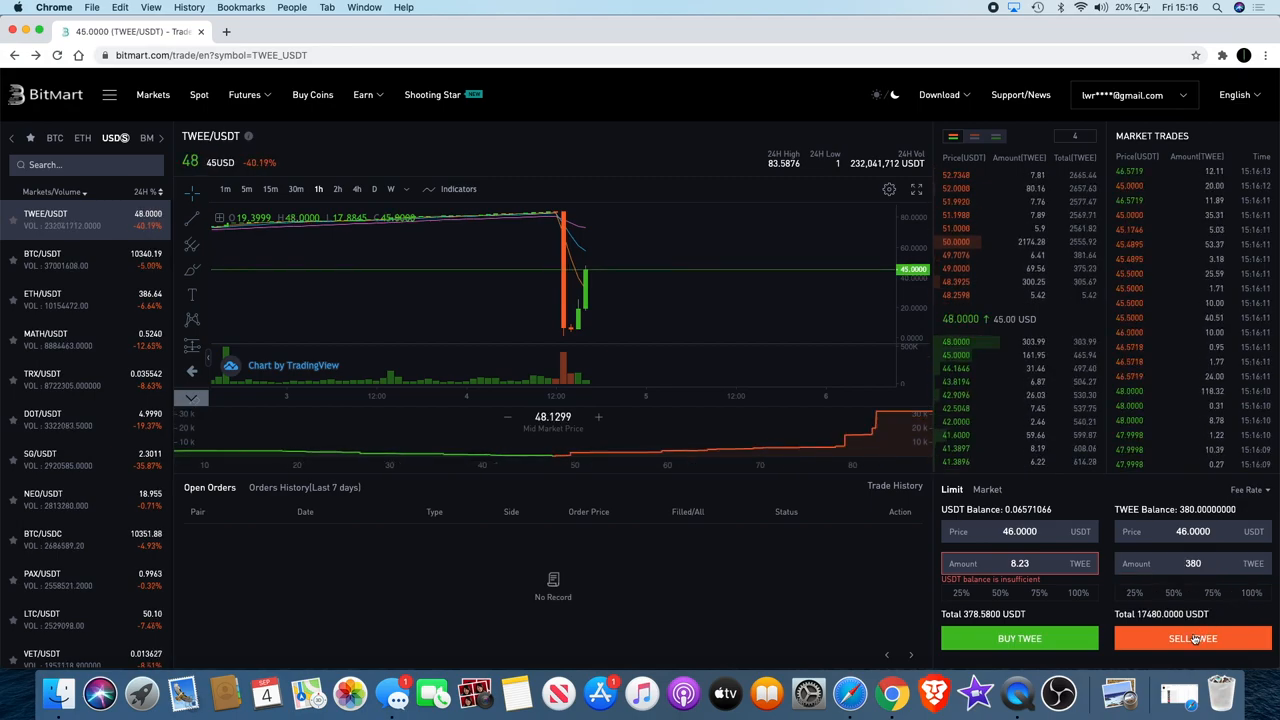
click(1192, 638)
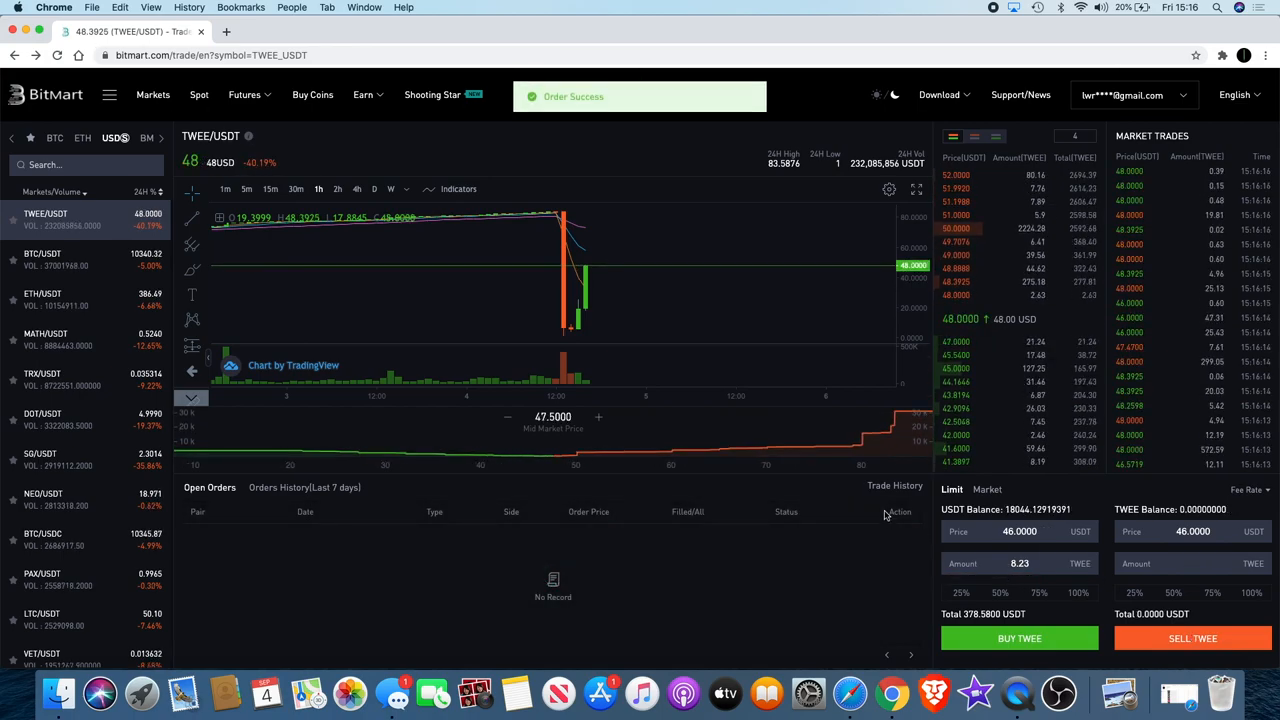
mouse_move(640, 271)
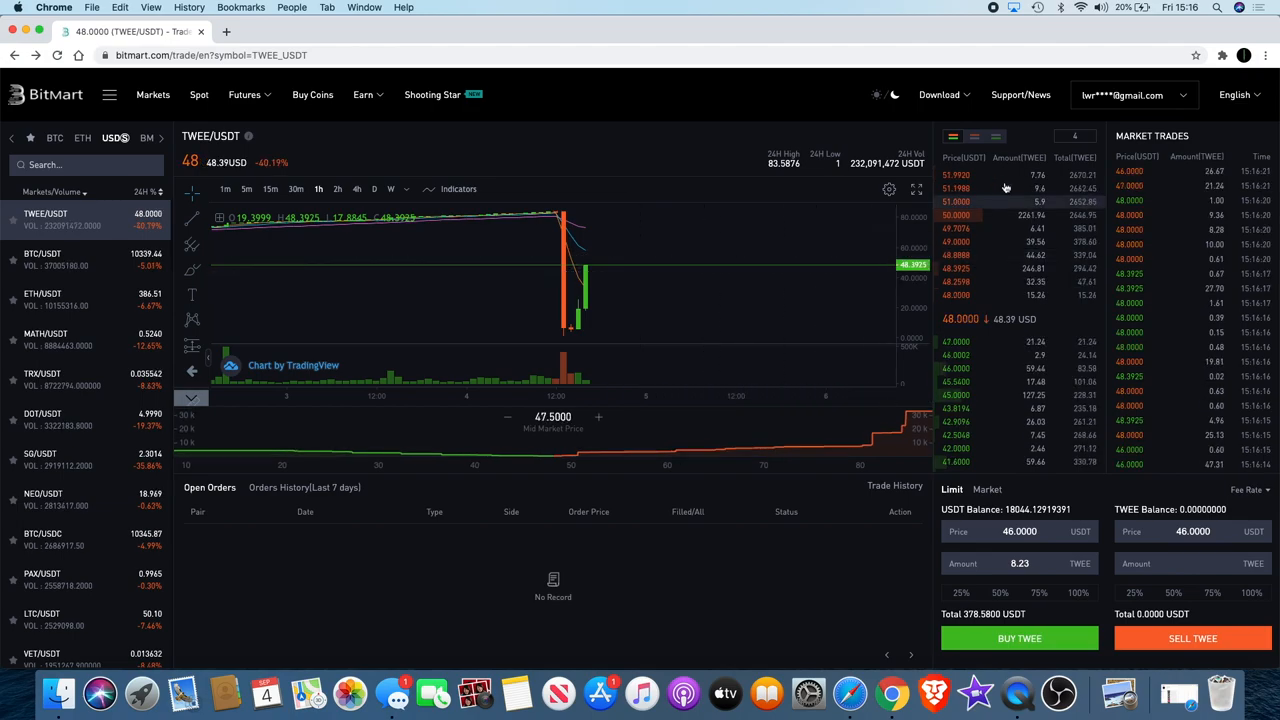
mouse_move(803, 291)
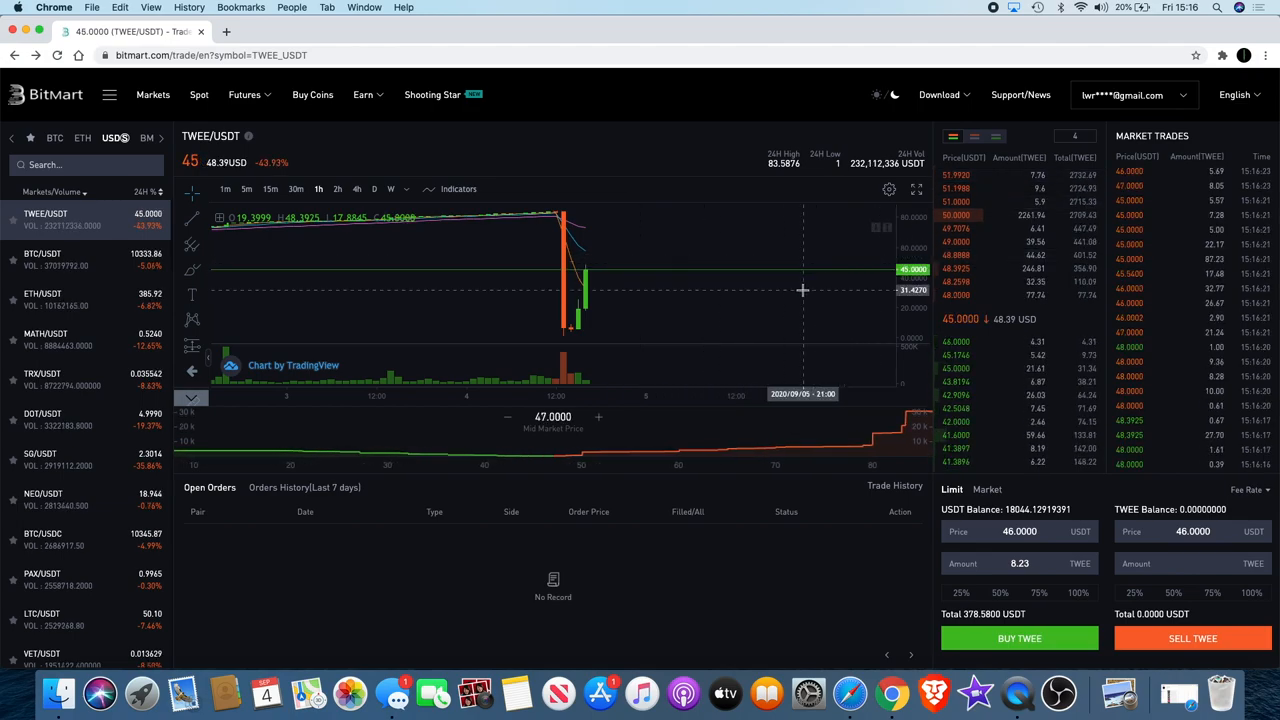